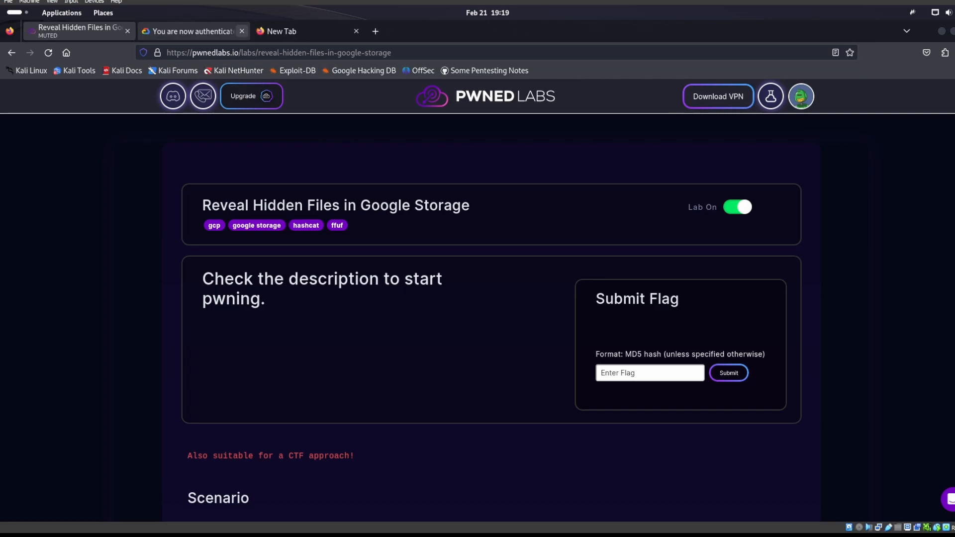
# Close the extra authentication and blank tabs, leaving only the lab page open
pyautogui.click(242, 31)
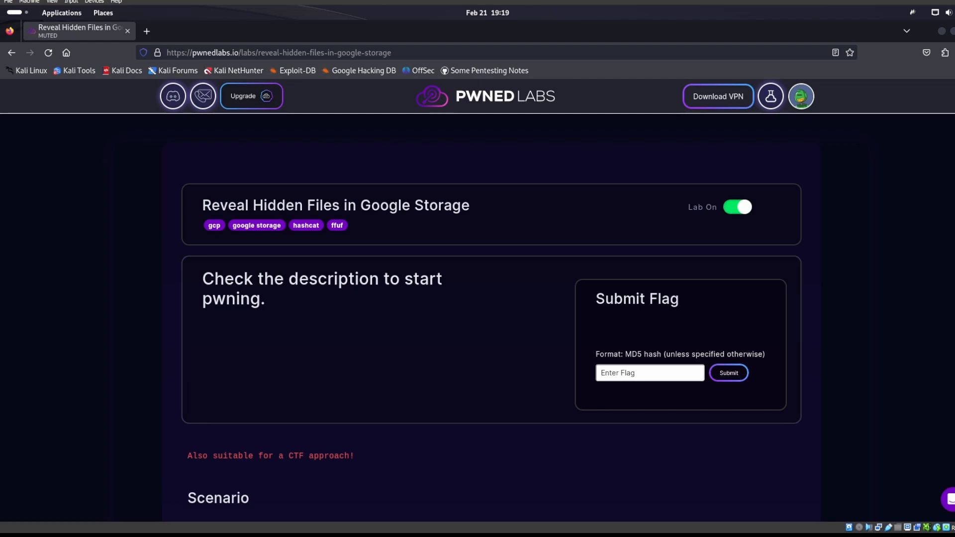
pyautogui.scroll(-3)
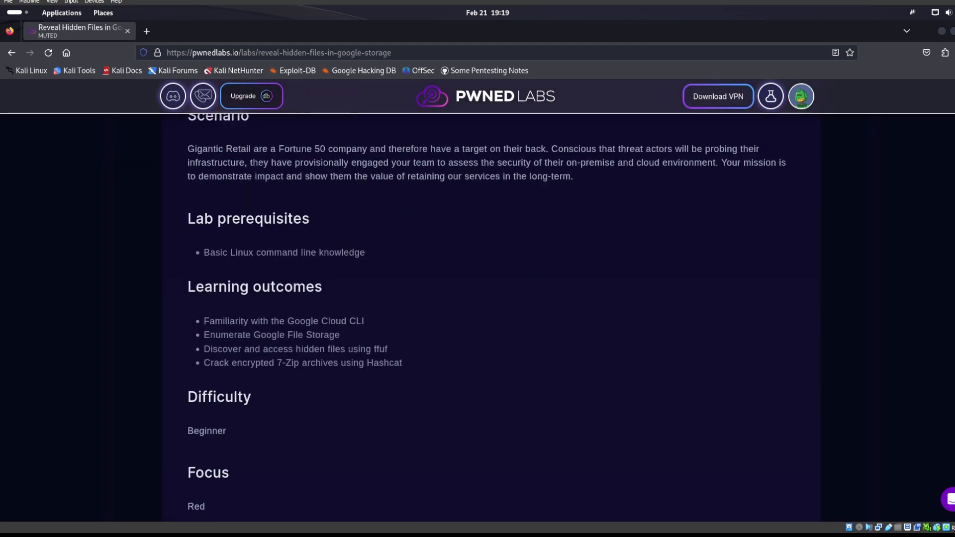
pyautogui.scroll(-3)
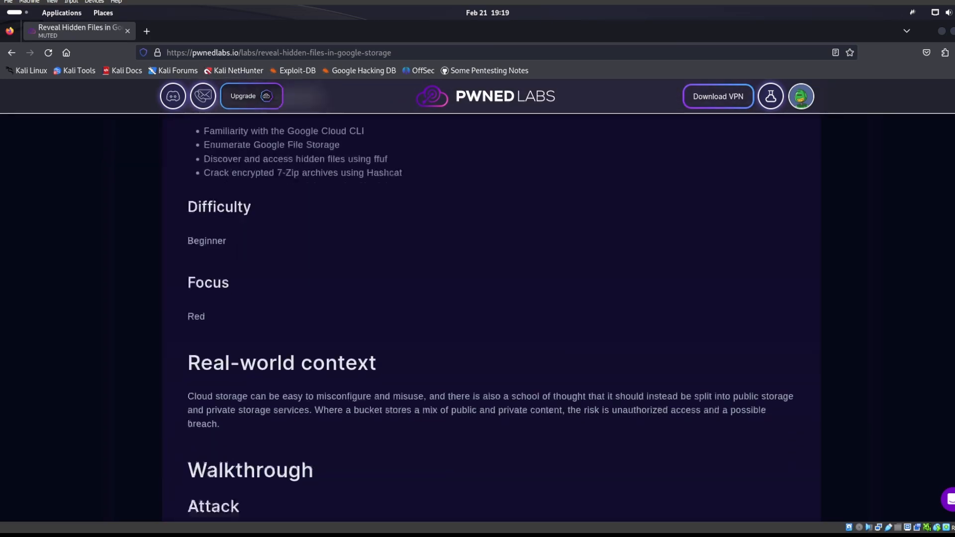
pyautogui.scroll(-3)
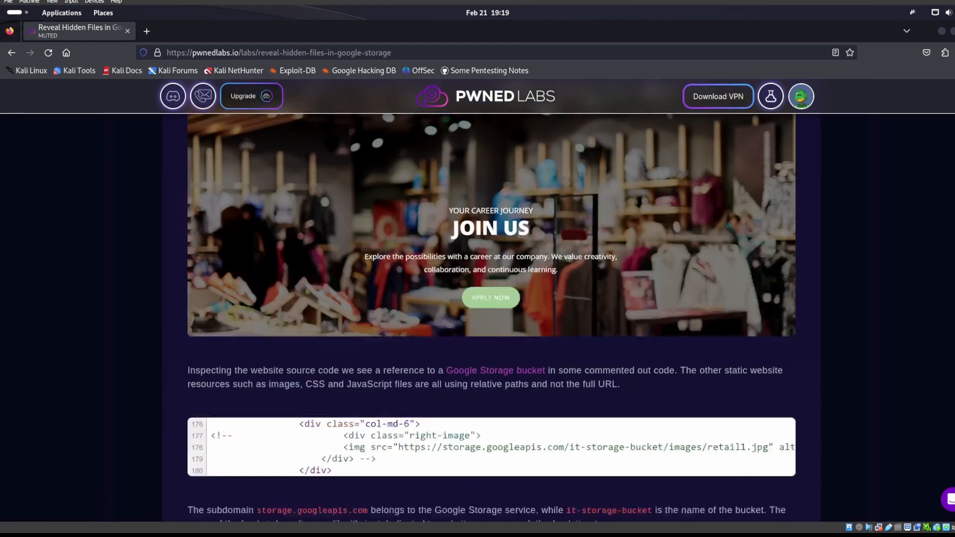
pyautogui.scroll(-3)
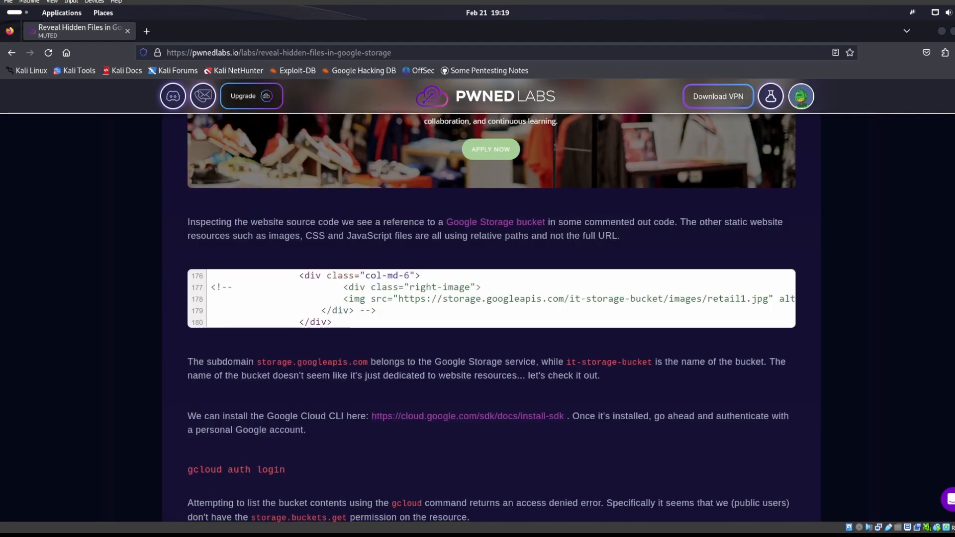
pyautogui.scroll(3)
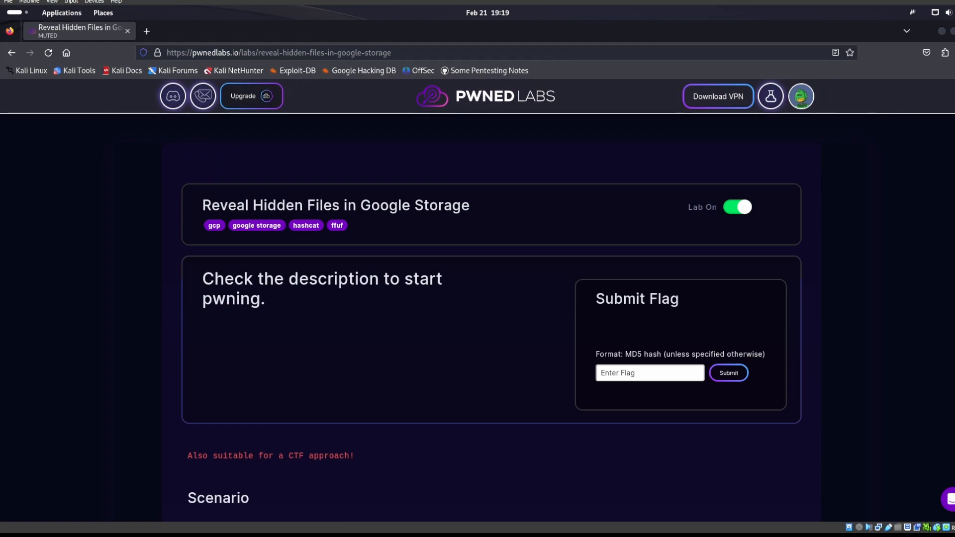
pyautogui.scroll(-3)
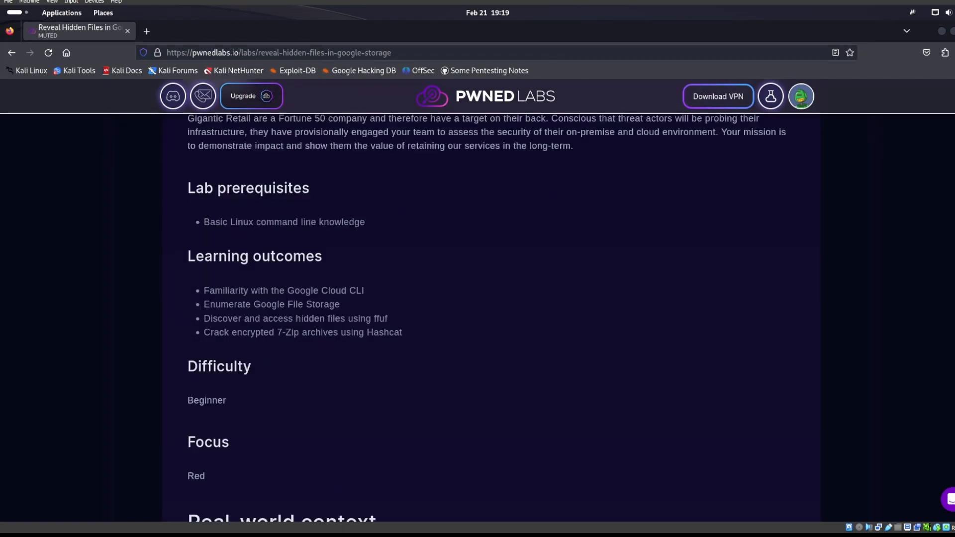
pyautogui.scroll(-3)
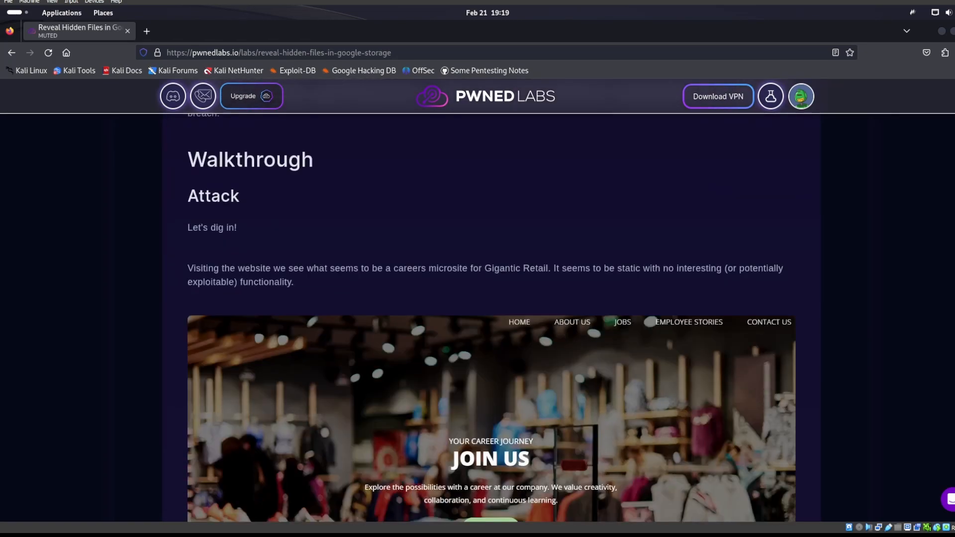
pyautogui.scroll(-3)
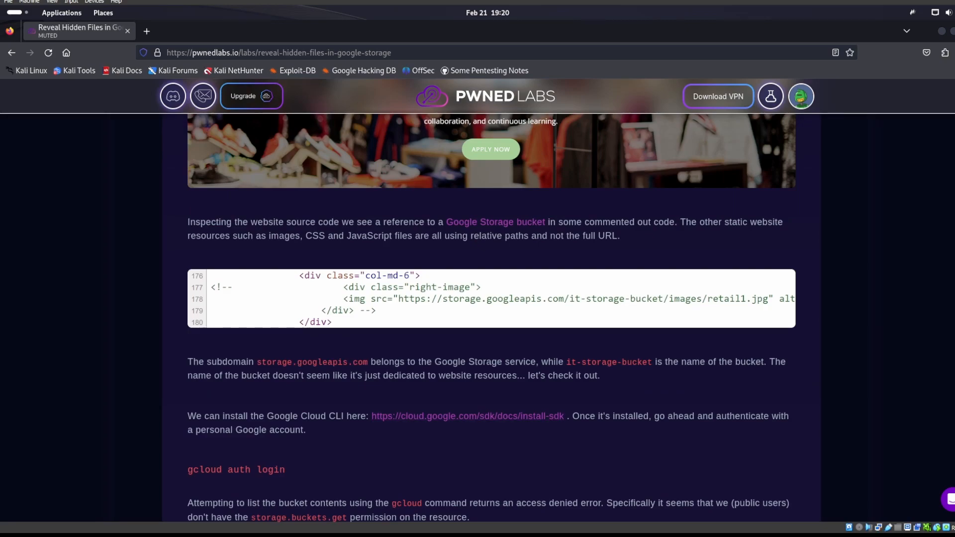
pyautogui.scroll(3)
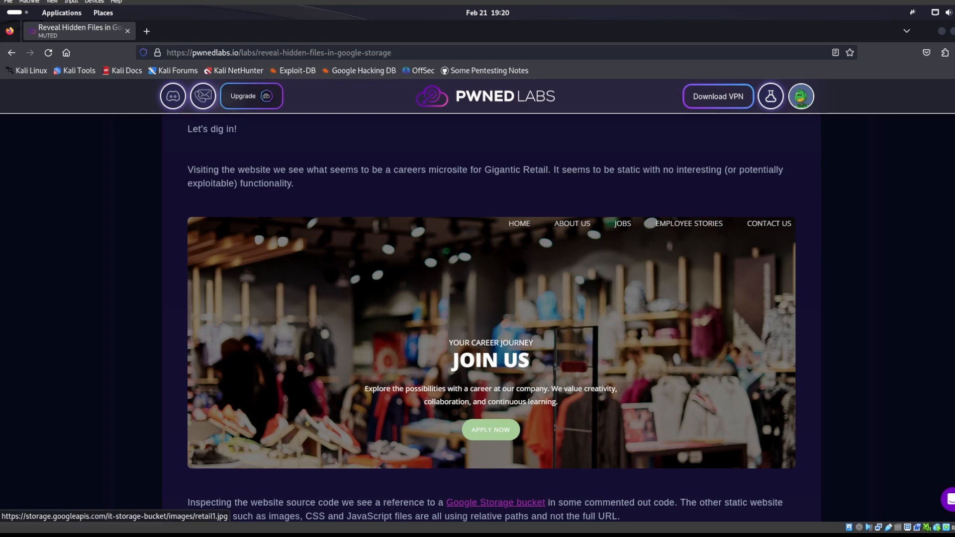
# Follow the Google Storage bucket image link and start a new tab for its address
pyautogui.click(114, 517)
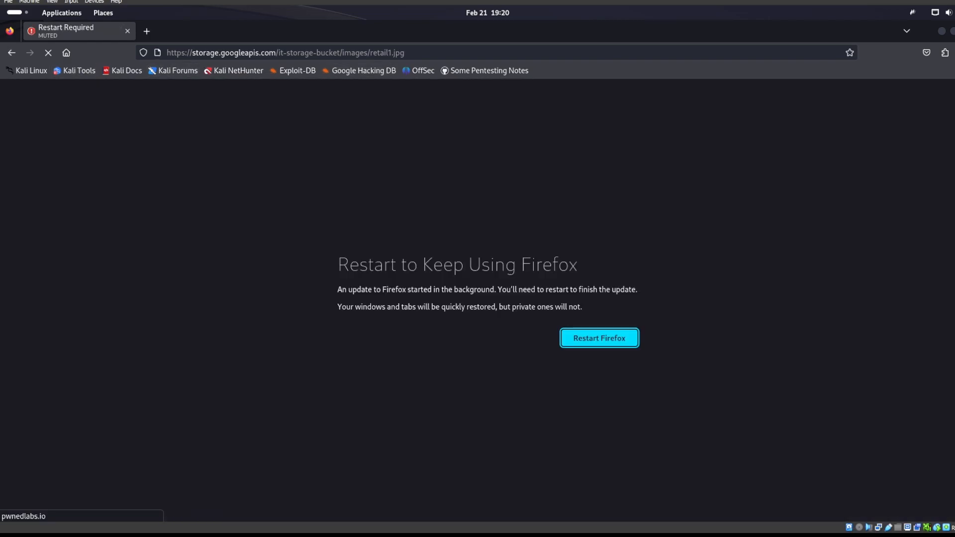
pyautogui.click(278, 52)
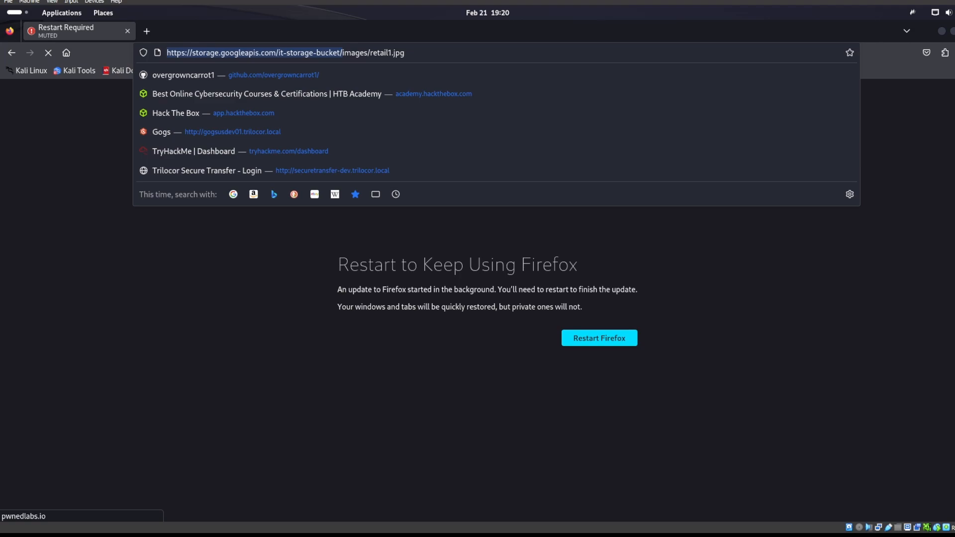
pyautogui.click(146, 31)
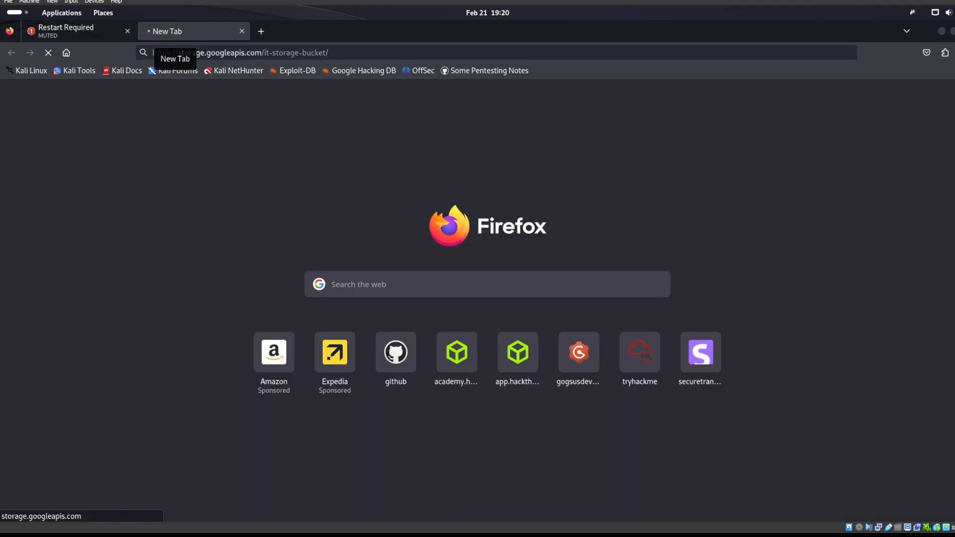
pyautogui.click(66, 31)
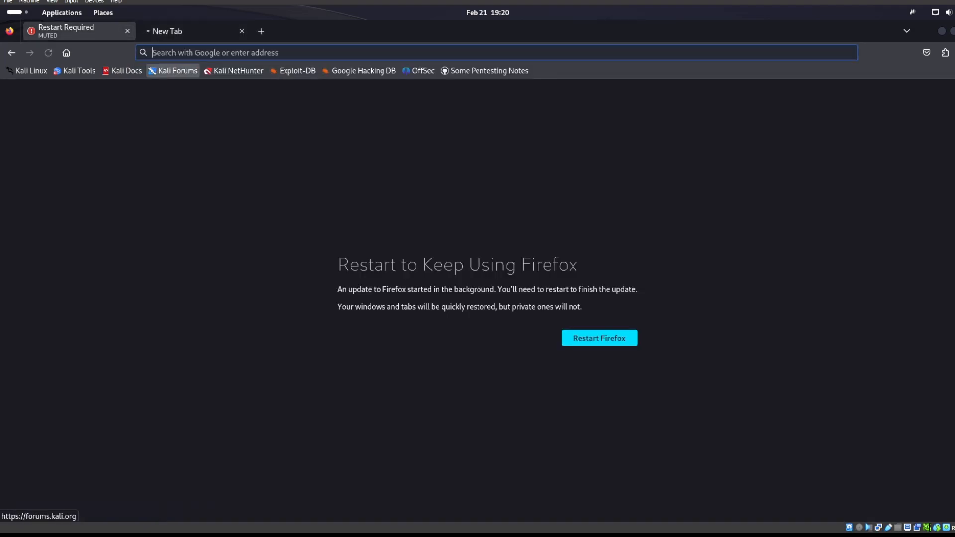
pyautogui.write('https://storage.googleapis.com/it-storage-bucket/')
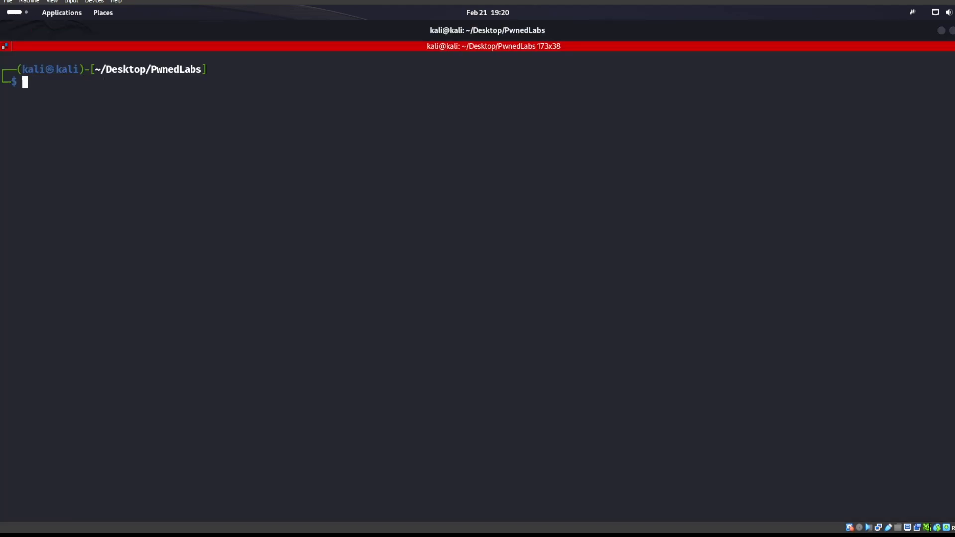
pyautogui.press('Super')
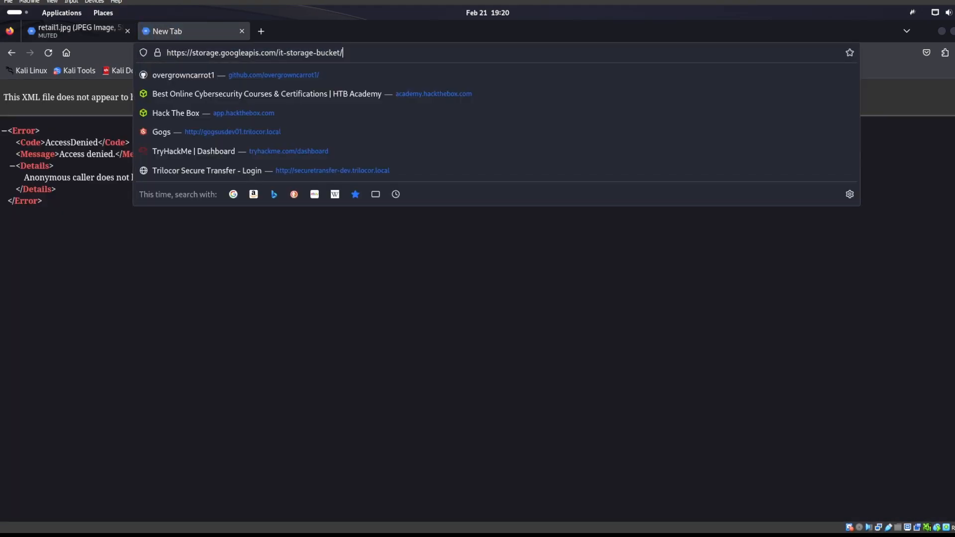
pyautogui.press('Super')
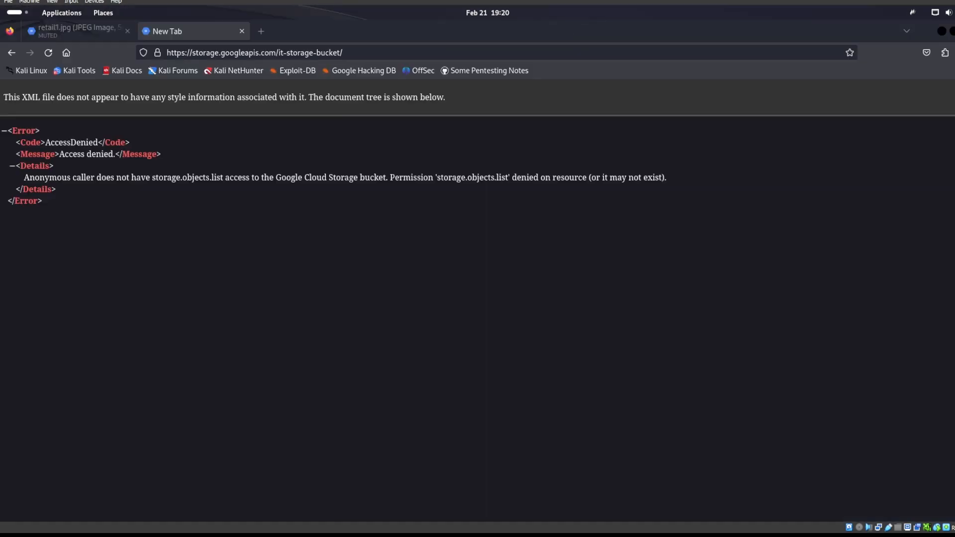
pyautogui.click(75, 28)
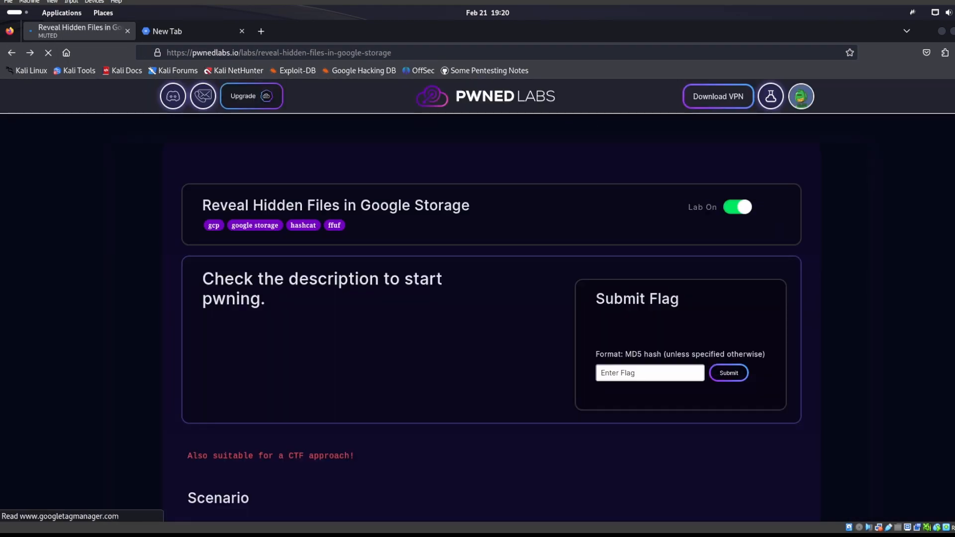
pyautogui.scroll(-3)
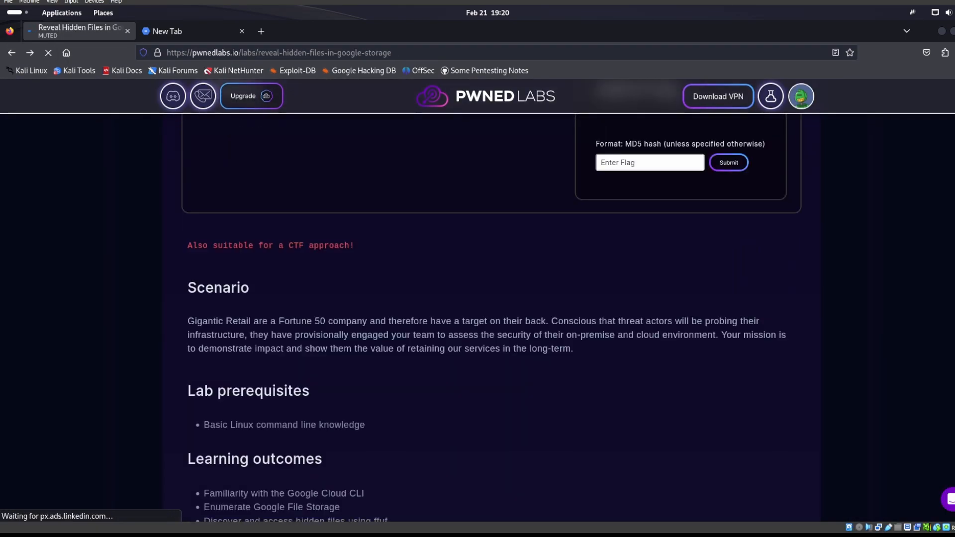
pyautogui.scroll(-3)
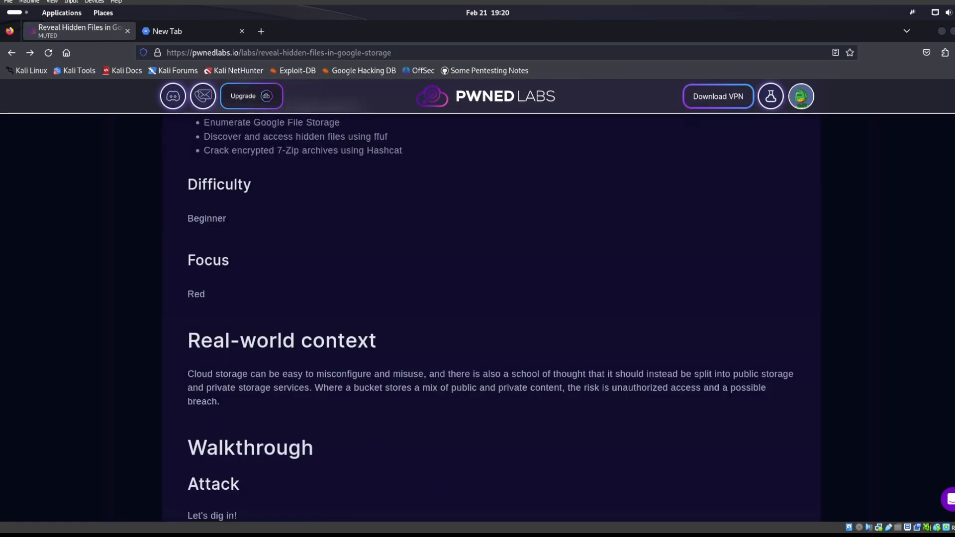
pyautogui.scroll(-3)
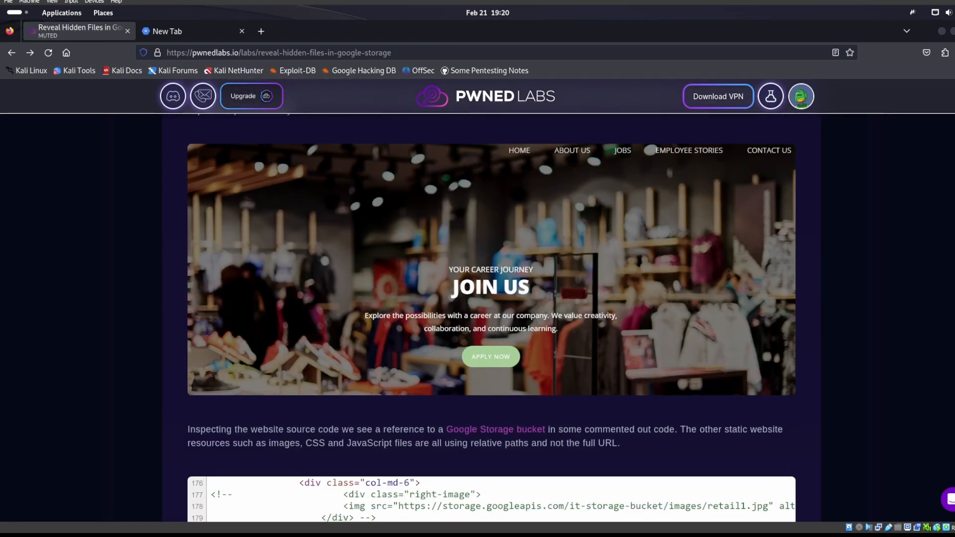
pyautogui.scroll(-3)
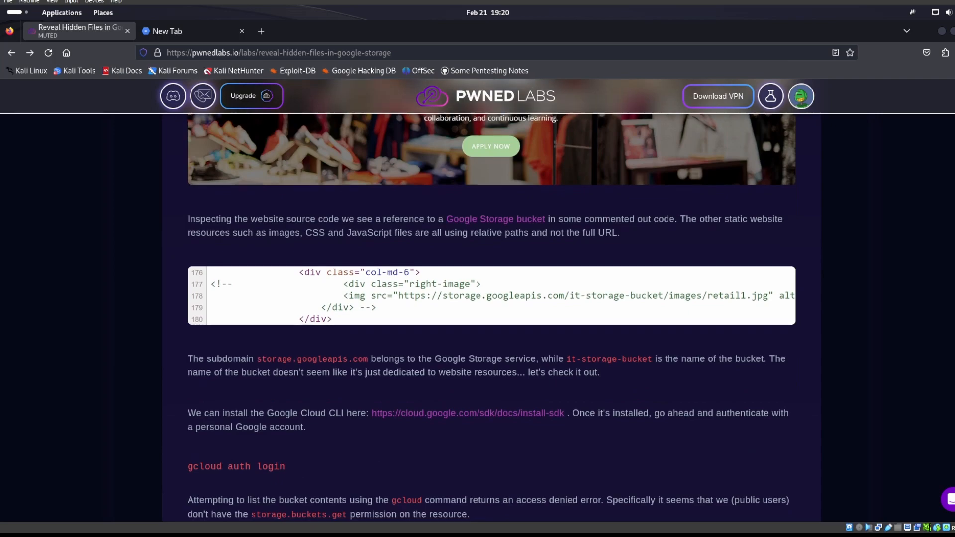
pyautogui.scroll(-3)
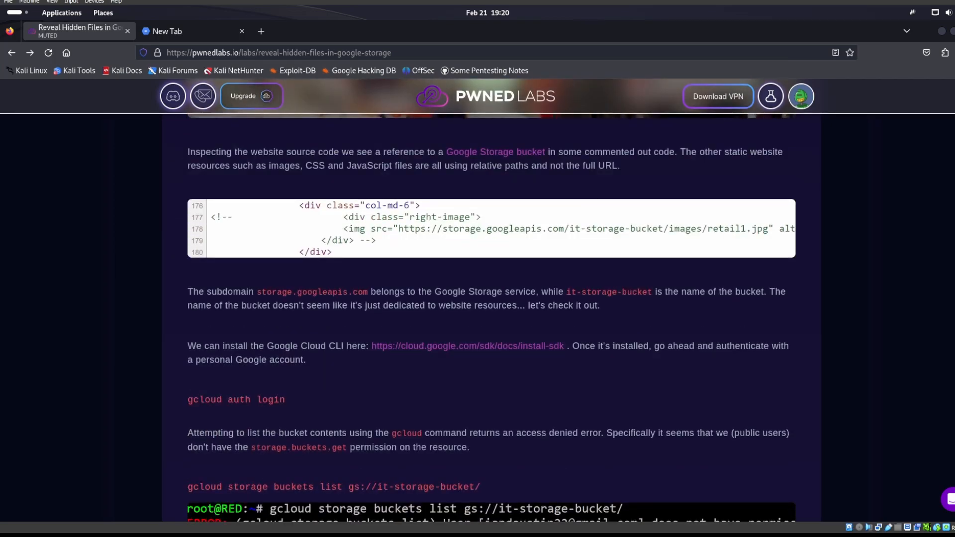
pyautogui.scroll(-3)
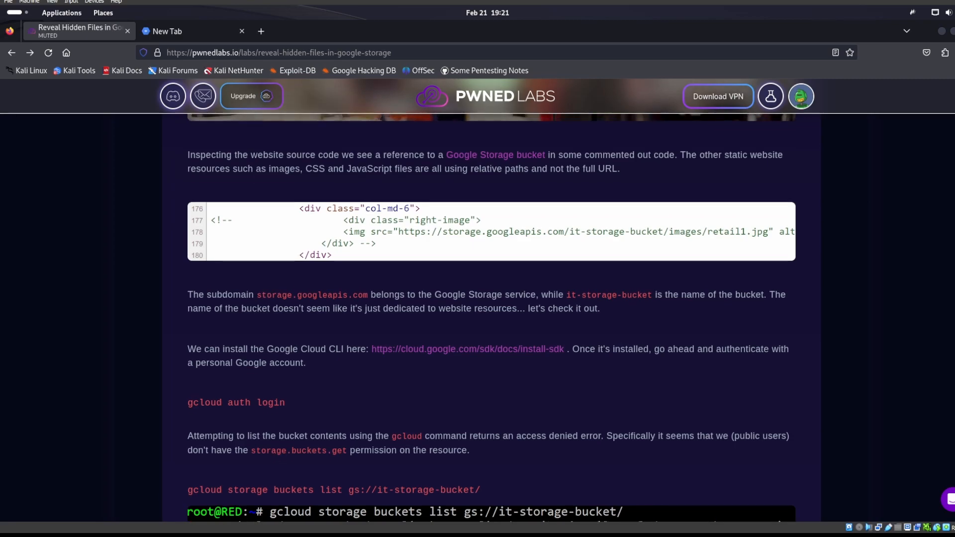
pyautogui.scroll(3)
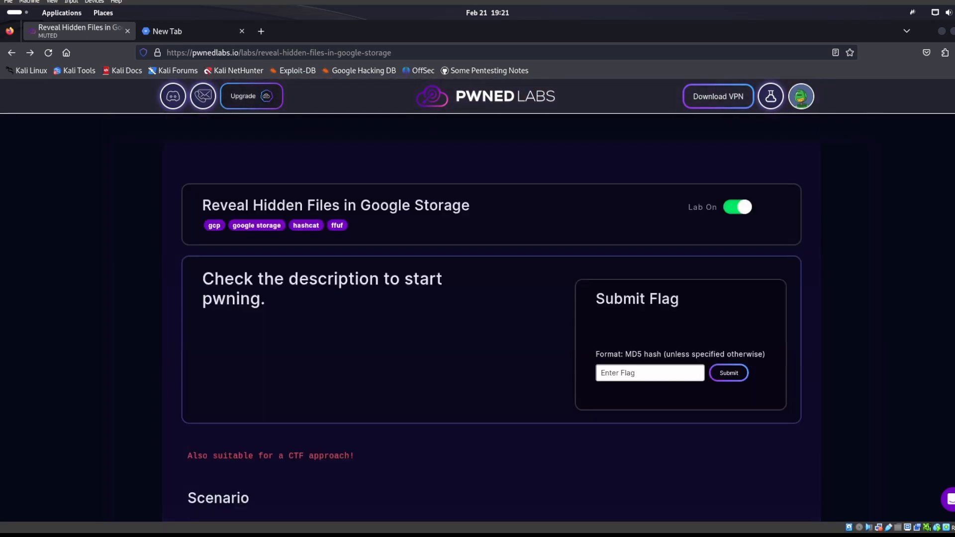
# Restart the lab by toggling it off and on, then load the careers.gigantic-retail.com entry point
pyautogui.click(737, 207)
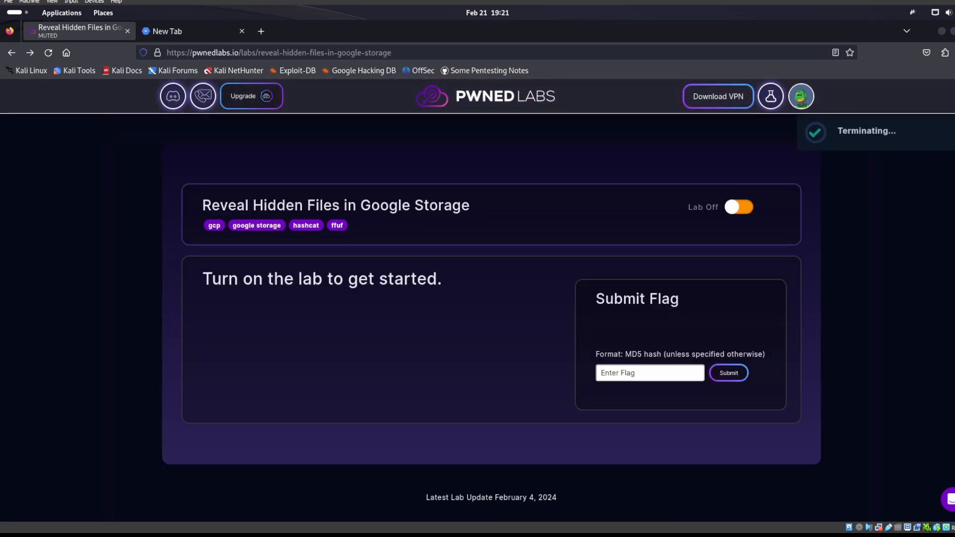
pyautogui.click(738, 207)
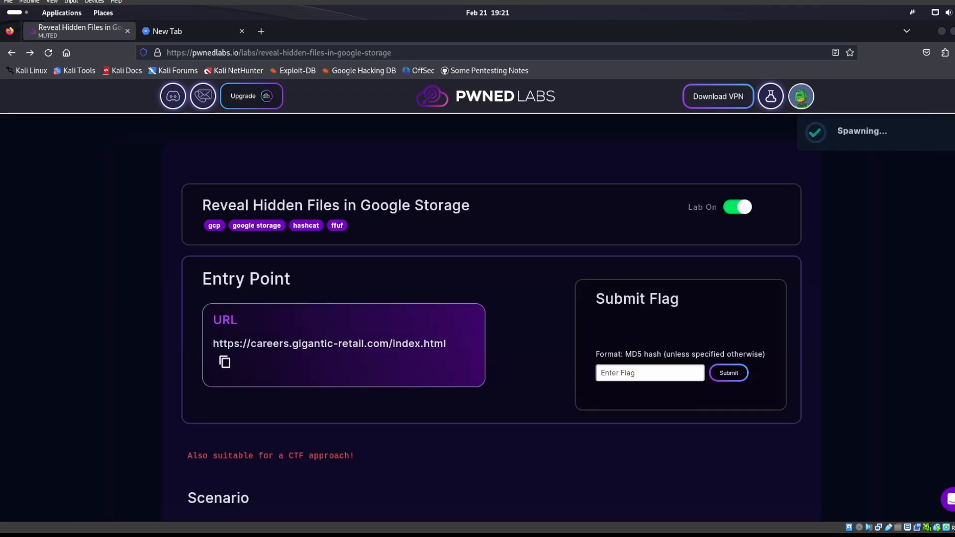
pyautogui.click(225, 362)
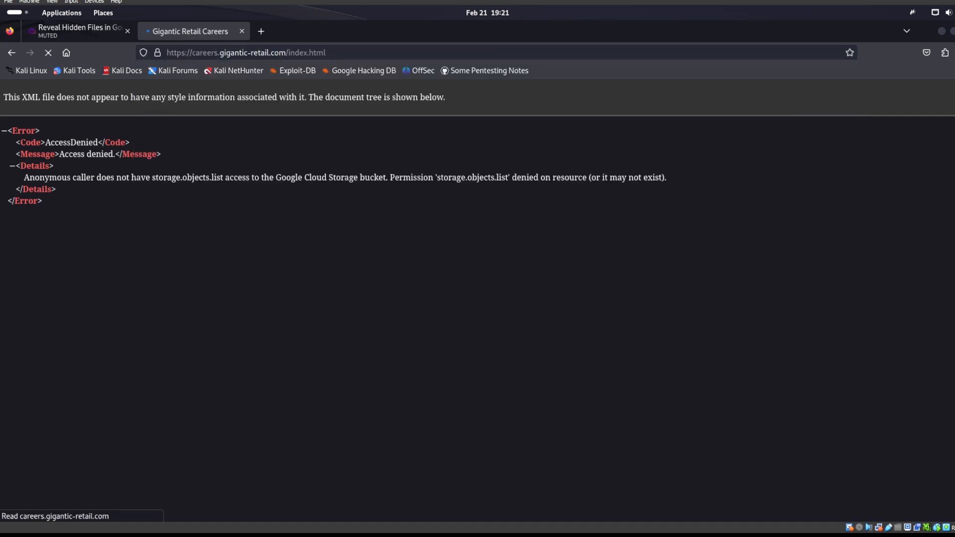
# View the careers page source down to the commented-out it-storage-bucket image line
pyautogui.click(48, 52)
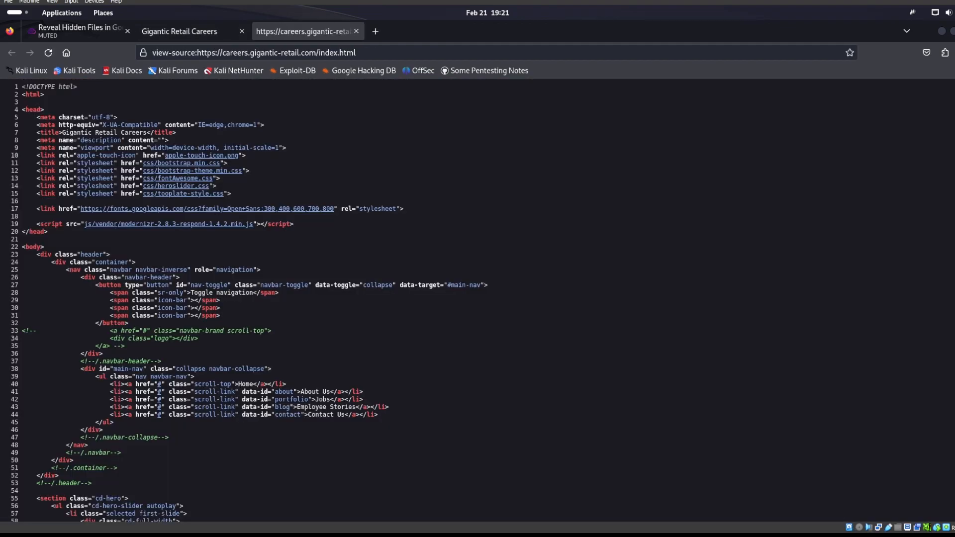
pyautogui.scroll(-3)
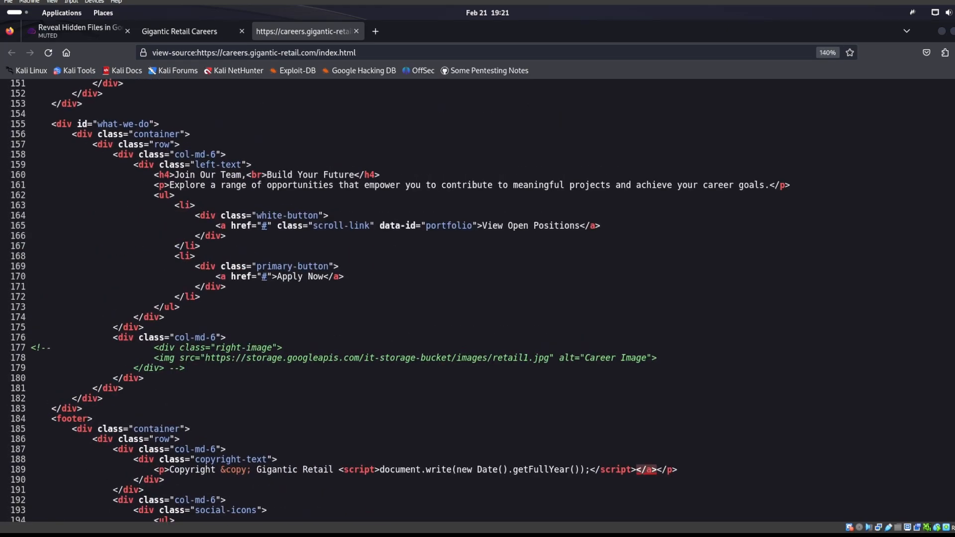
pyautogui.doubleClick(412, 357)
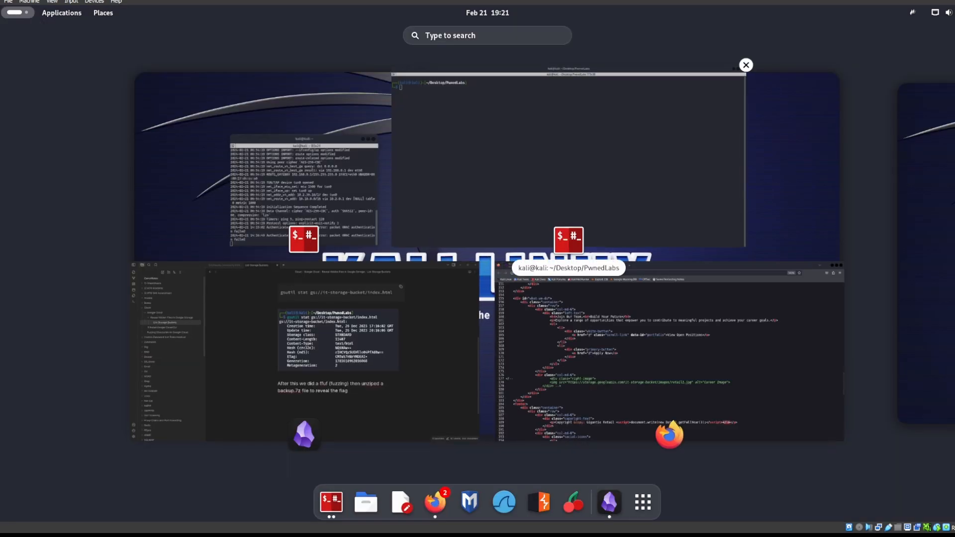
# Return to the lab walkthrough and scroll to the section identifying it-storage-bucket as a Google Storage bucket
pyautogui.click(668, 434)
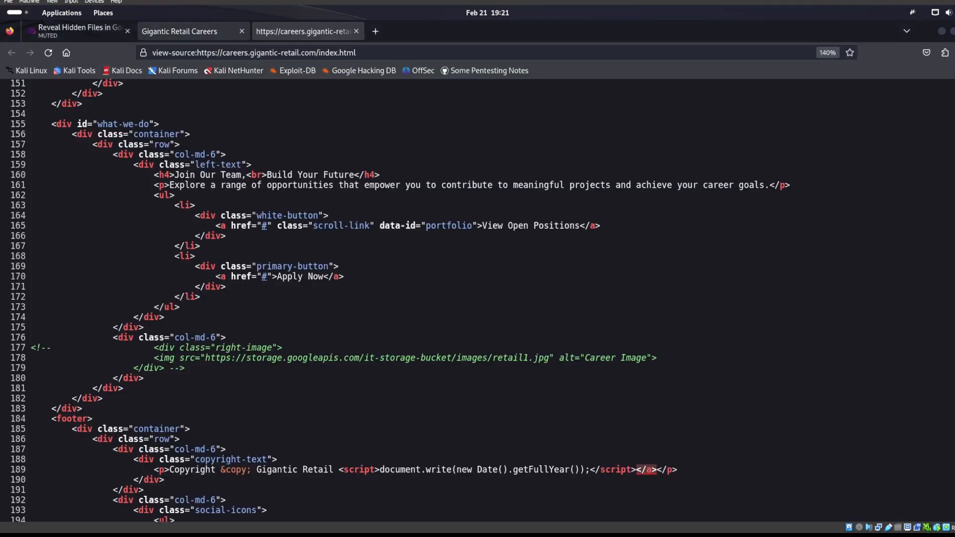
pyautogui.click(75, 30)
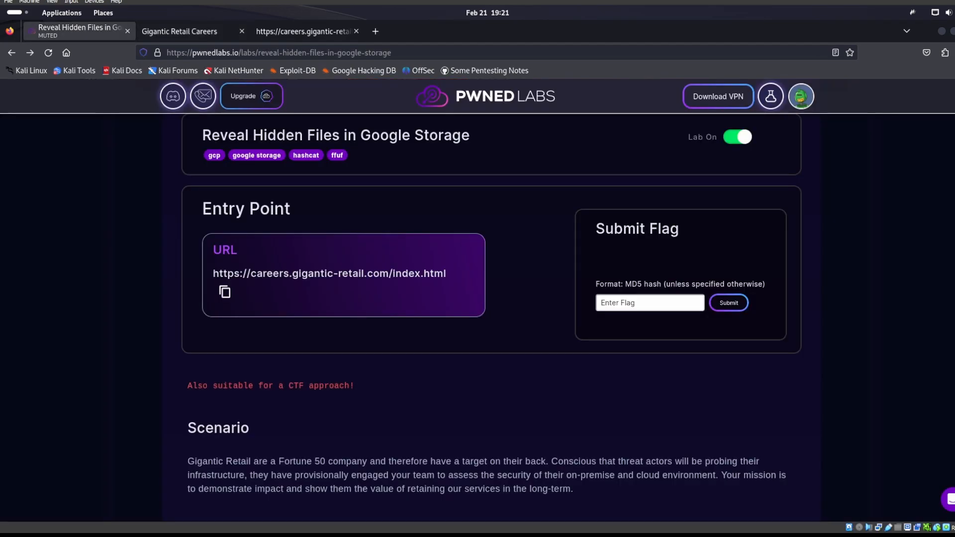
pyautogui.scroll(-3)
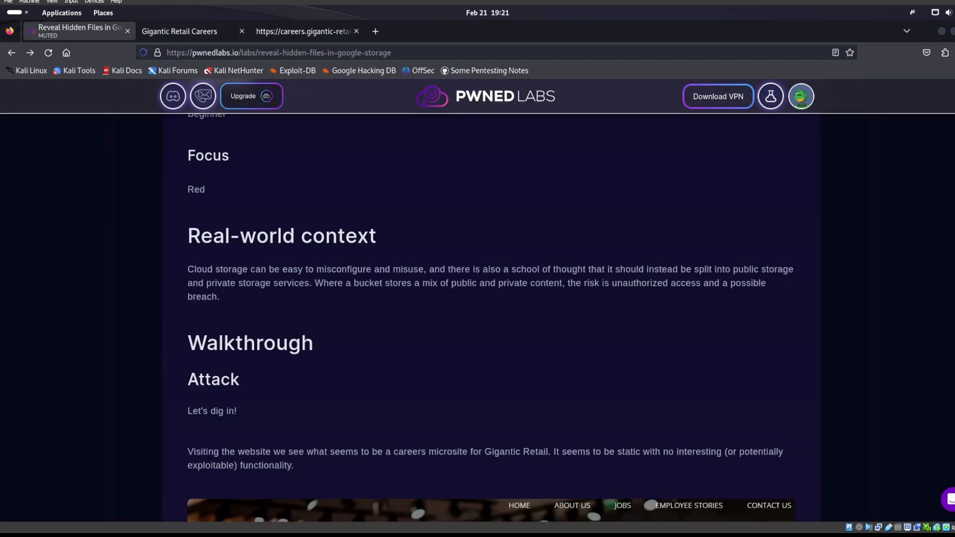
pyautogui.scroll(-3)
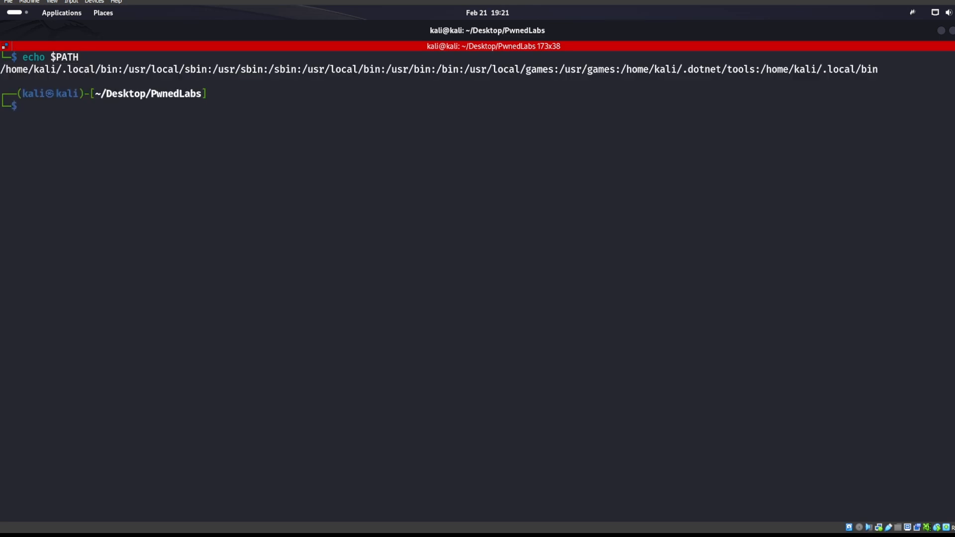
pyautogui.doubleClick(59, 68)
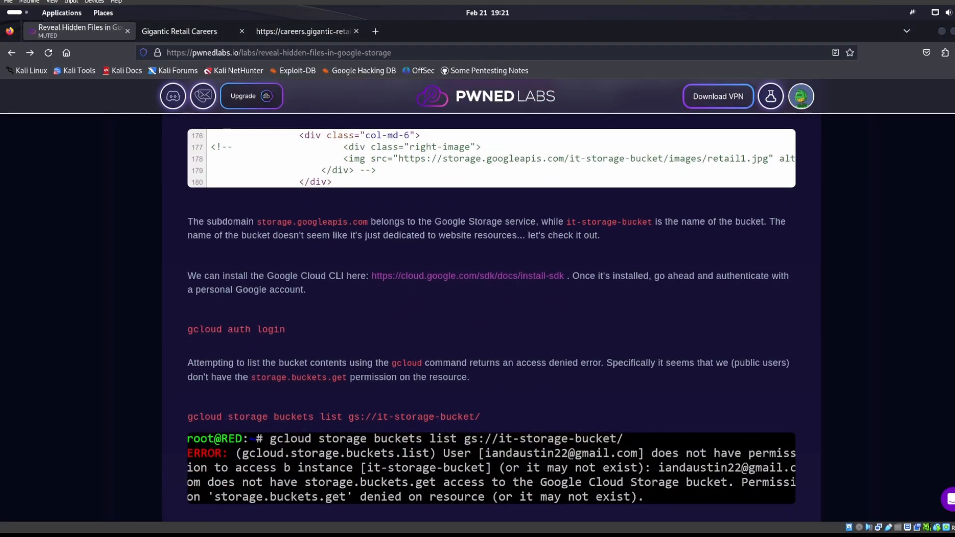
pyautogui.moveTo(467, 276)
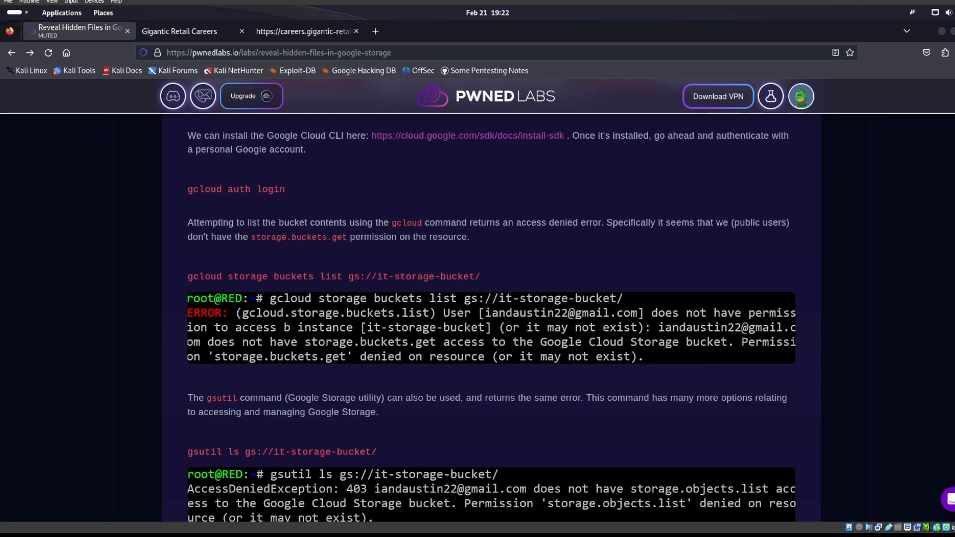
# Scroll the walkthrough down to its ffuf fuzzing step for it-storage-bucket
pyautogui.scroll(-3)
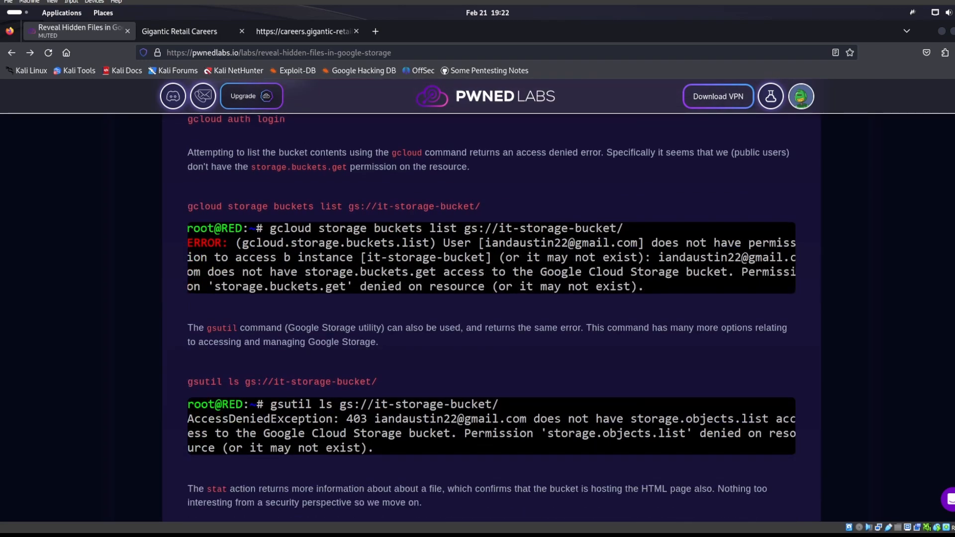
pyautogui.scroll(-3)
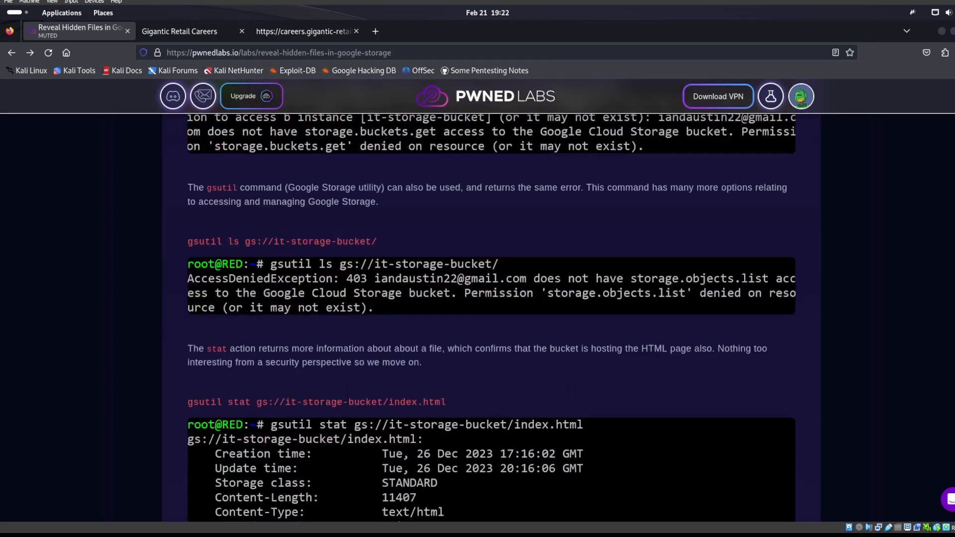
pyautogui.scroll(-3)
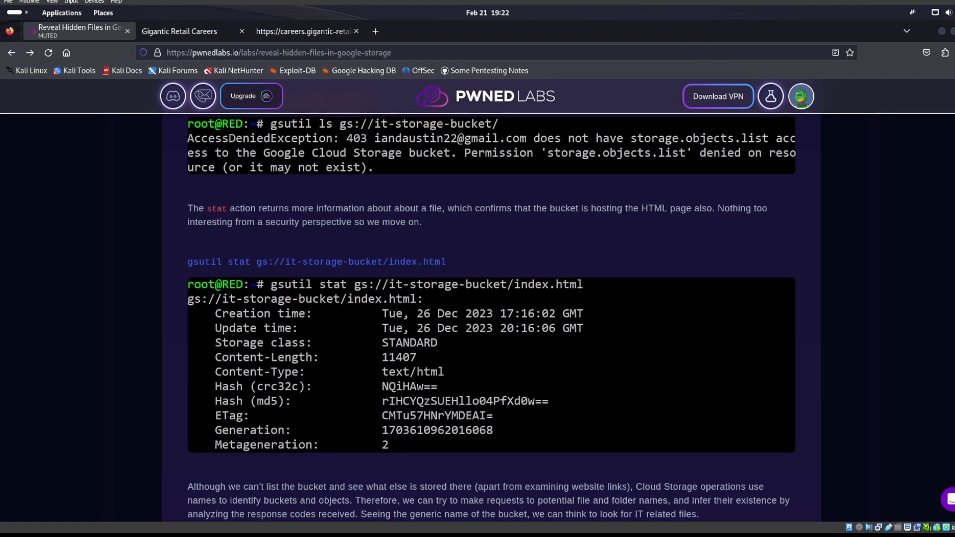
pyautogui.scroll(-3)
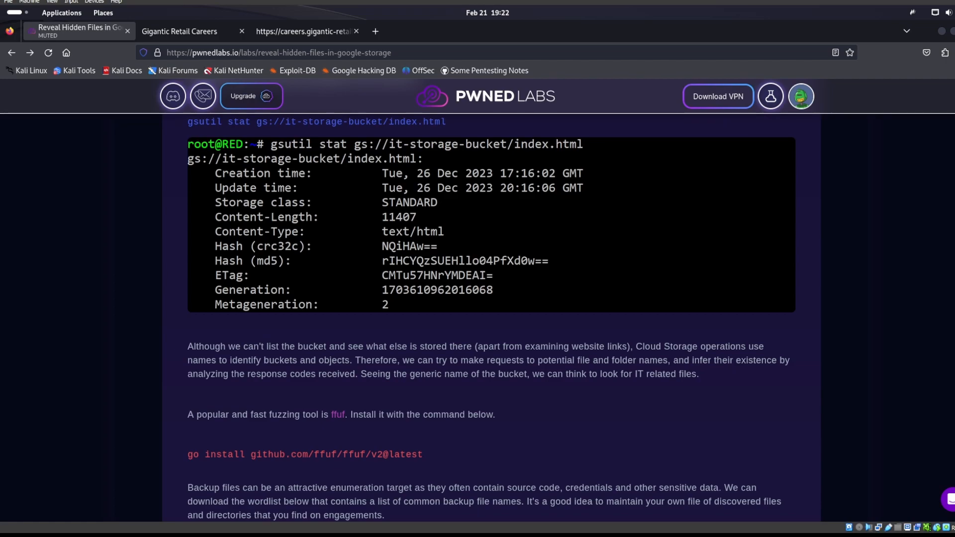
pyautogui.scroll(-3)
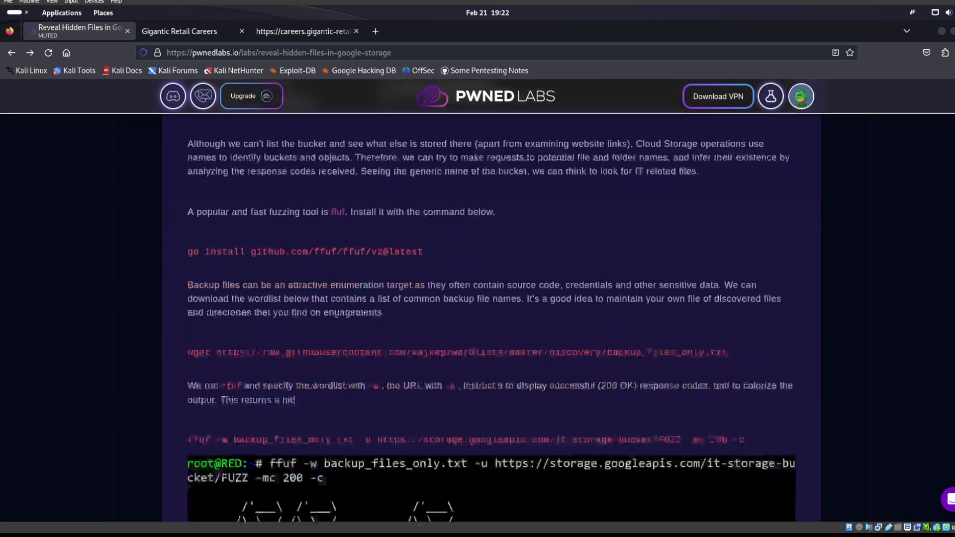
pyautogui.scroll(-3)
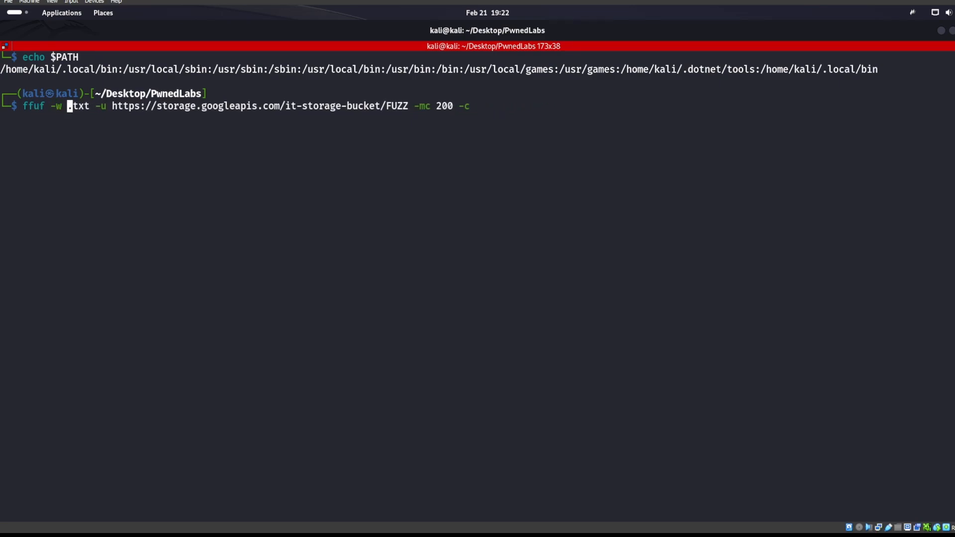
# Run ffuf with /usr/share/seclists/Discovery/Web-Content/backup_files_only.txt, finding backup.7z (status 200)
pyautogui.write('/usr/share/seclists/')
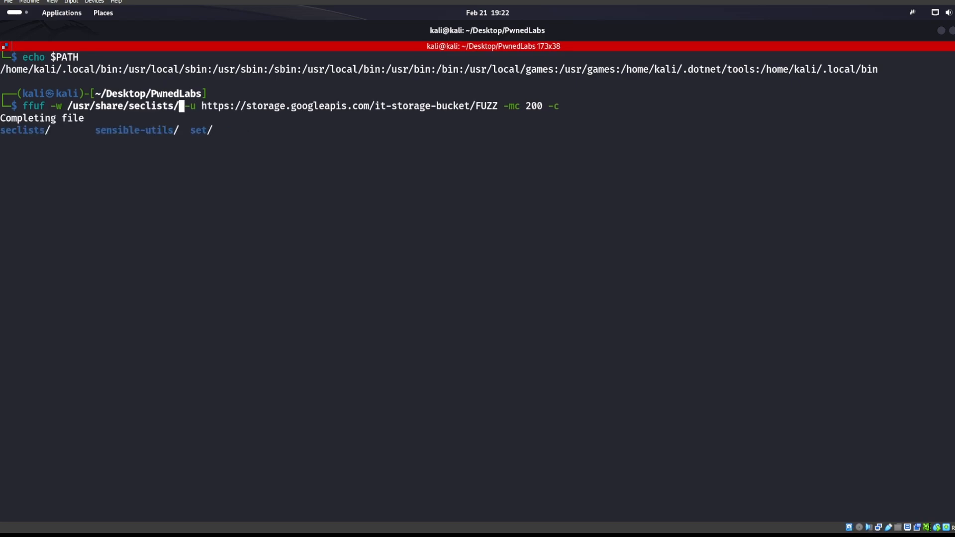
pyautogui.write('Web-She')
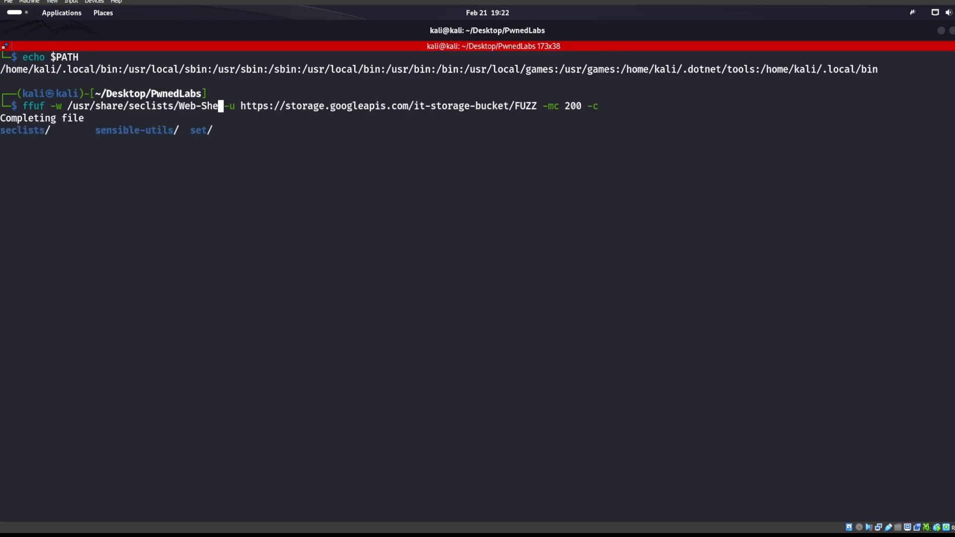
pyautogui.write('Discovery/w')
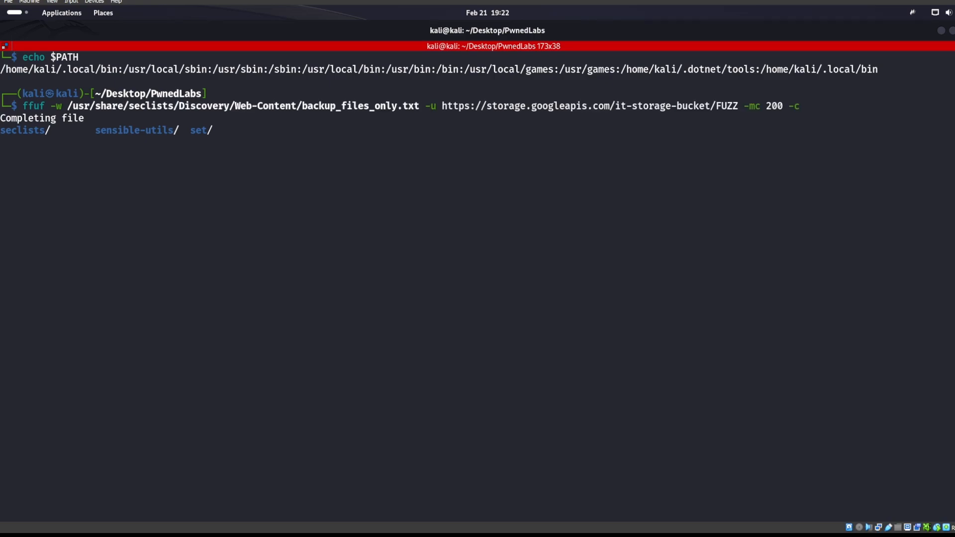
pyautogui.press('BackSpace')
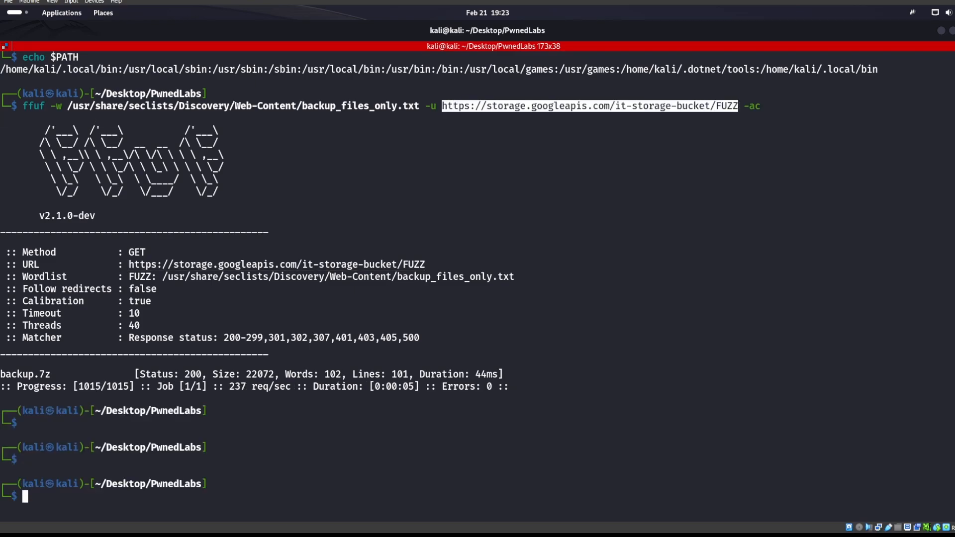
# Download backup.7z from it-storage-bucket with wget
pyautogui.write('wget https://storage.googleapis.com/it-storage-bucket/FUZZ')
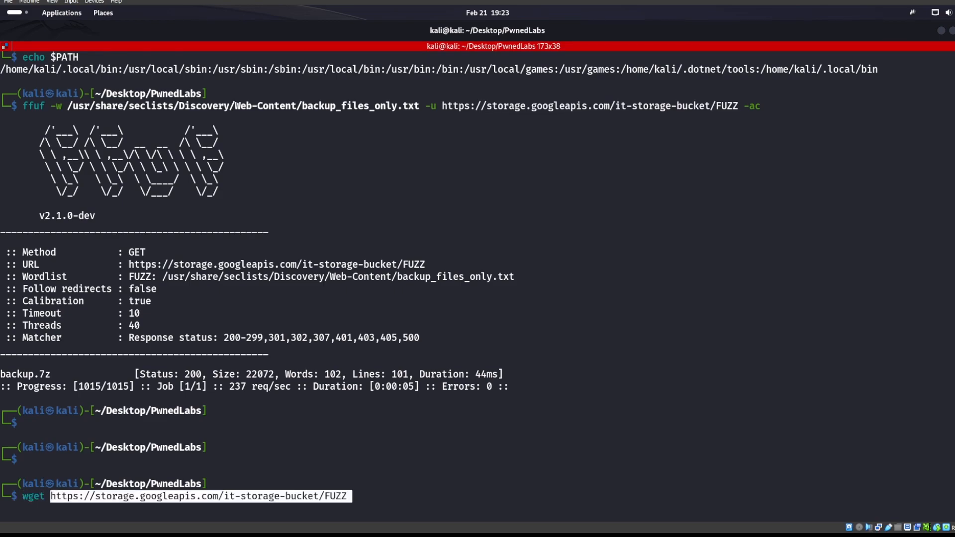
pyautogui.write('bacj')
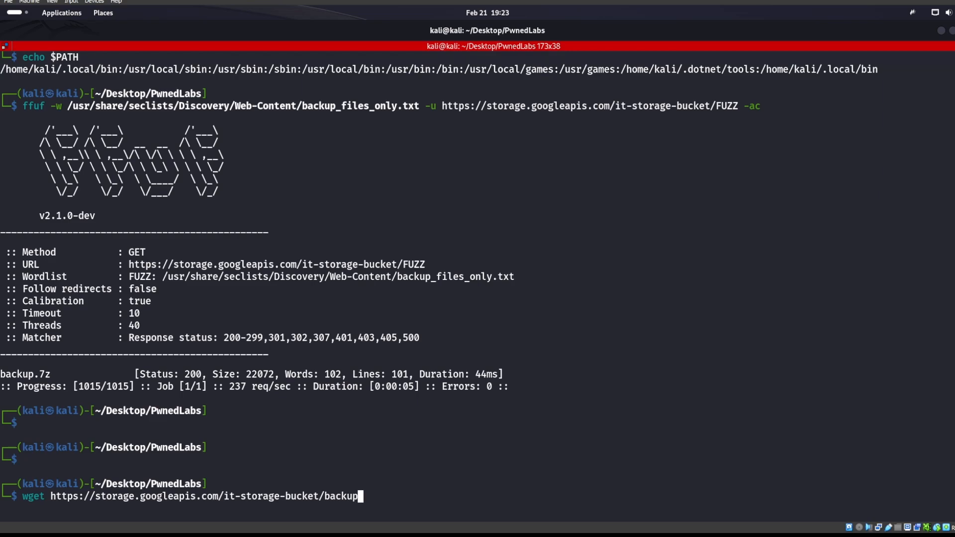
pyautogui.press('Return')
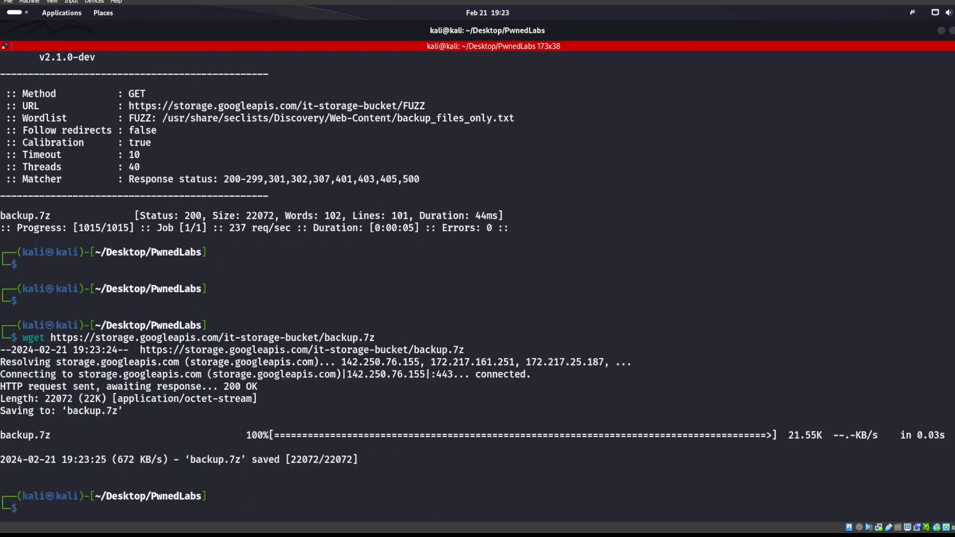
# Attempt 7z x backup.7z and abandon it at the password prompt
pyautogui.write('7z')
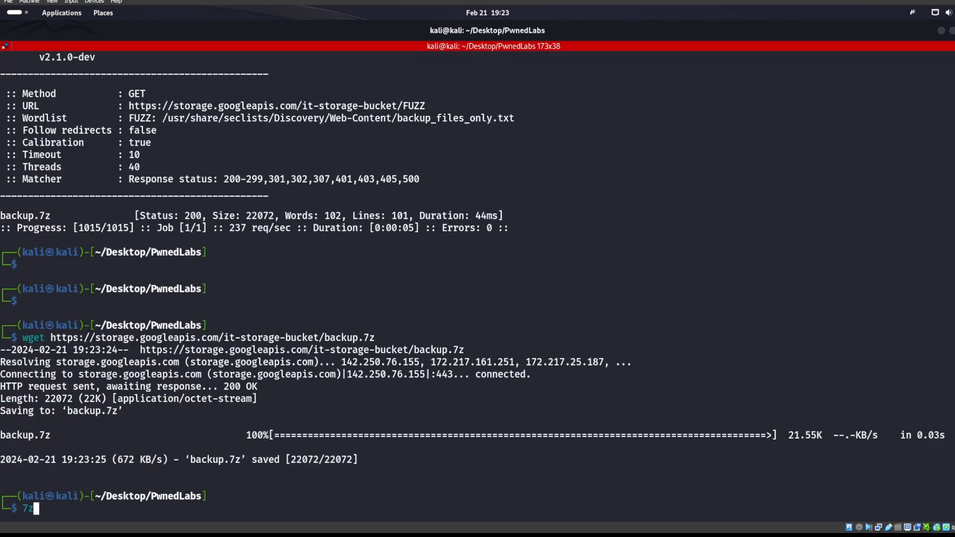
pyautogui.write('x backup.7z')
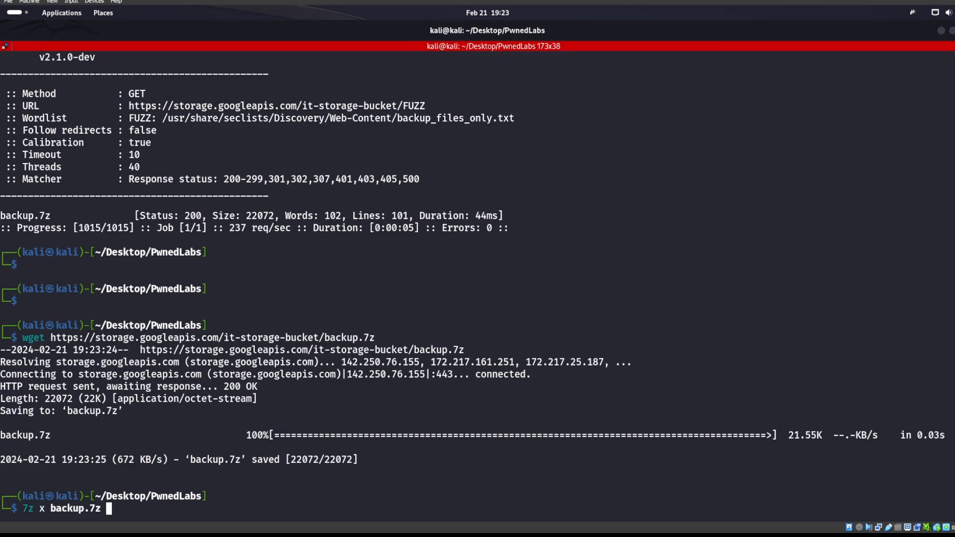
pyautogui.press('Return')
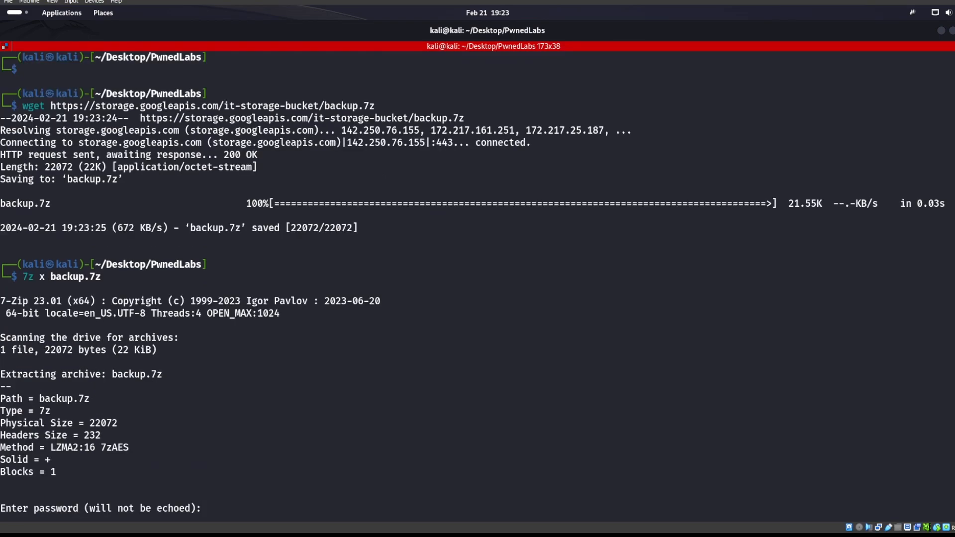
pyautogui.press('Return')
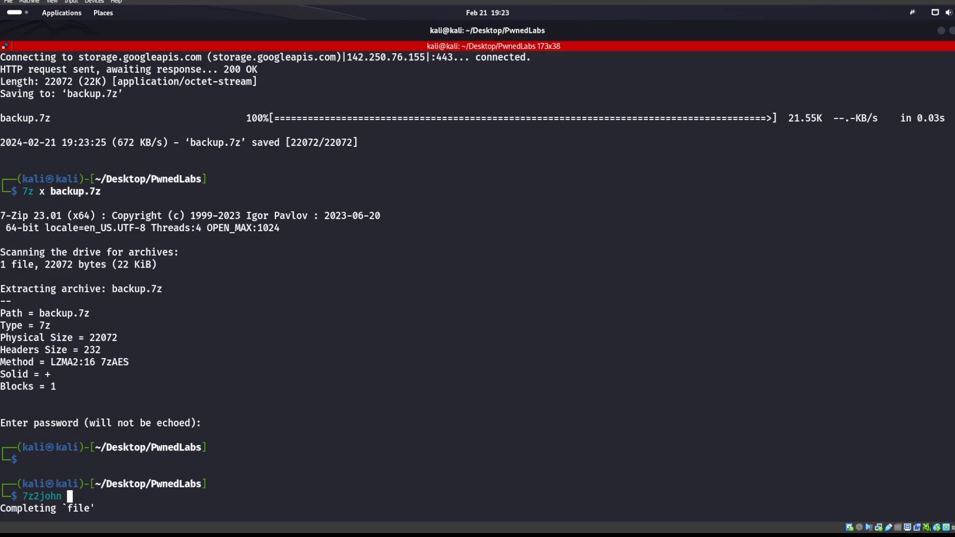
# Extract the hash with 7z2john into hash.txt and crack it with John, revealing password balance
pyautogui.write('backup.7z > hash.txt')
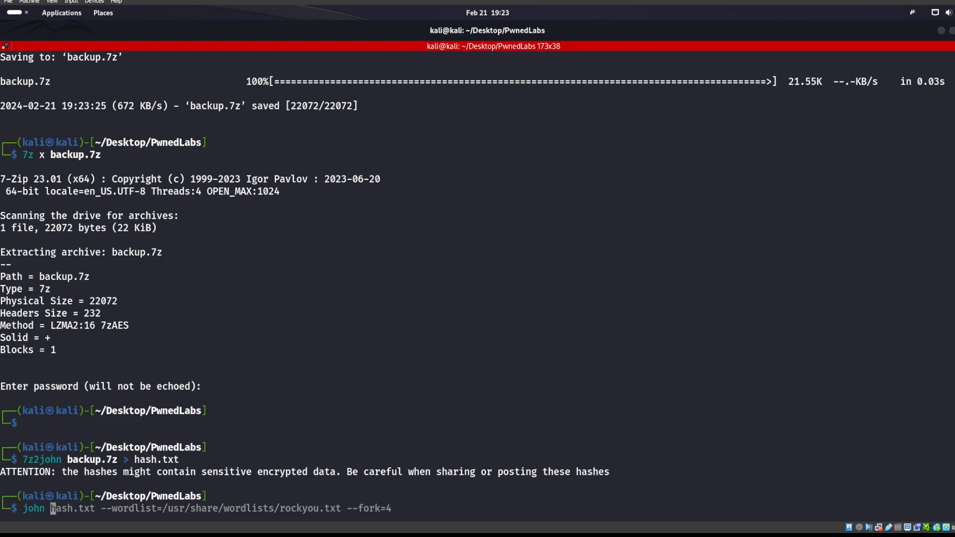
pyautogui.press('Return')
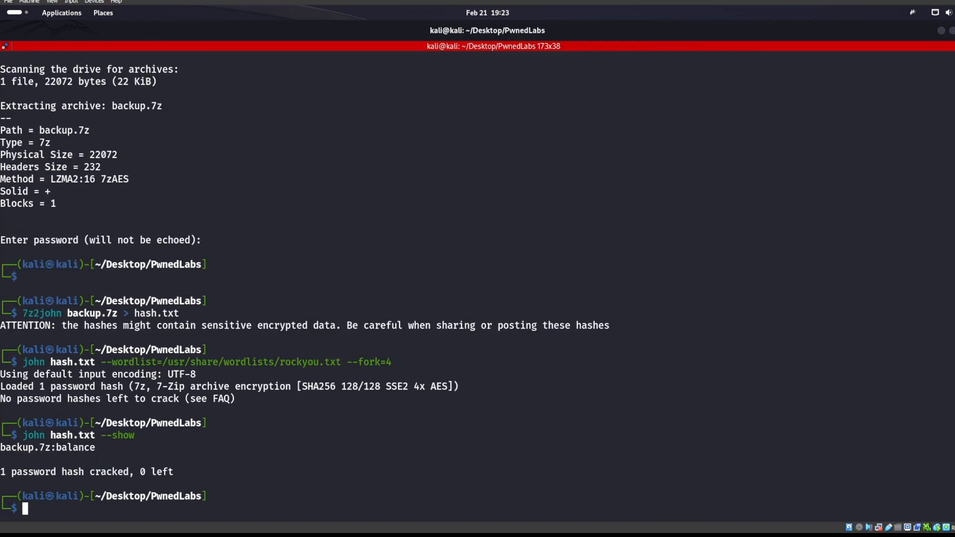
pyautogui.doubleClick(69, 447)
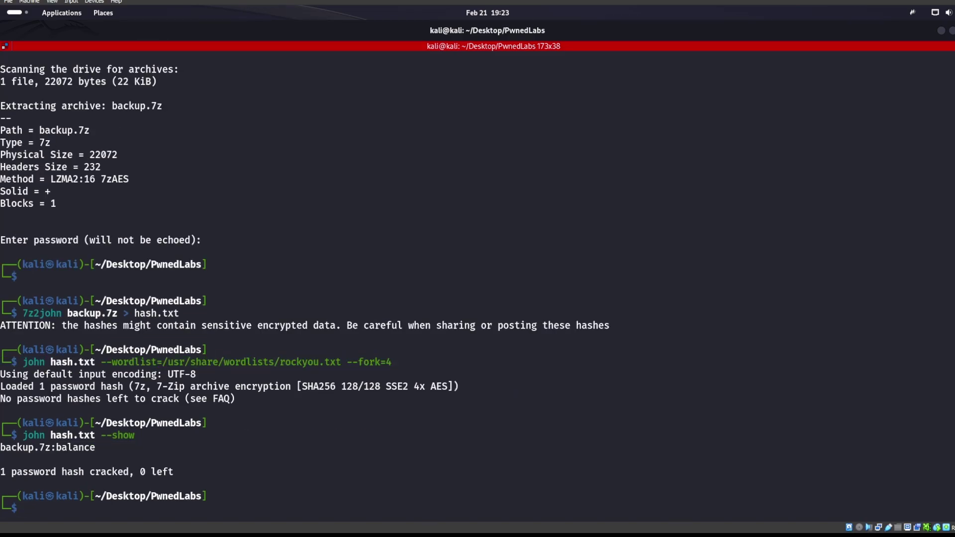
pyautogui.write('7x')
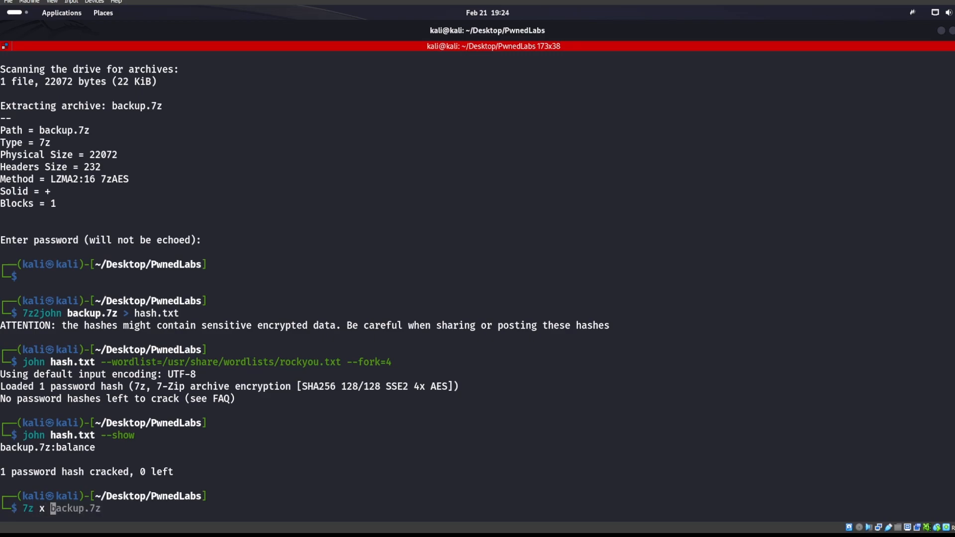
pyautogui.press('Return')
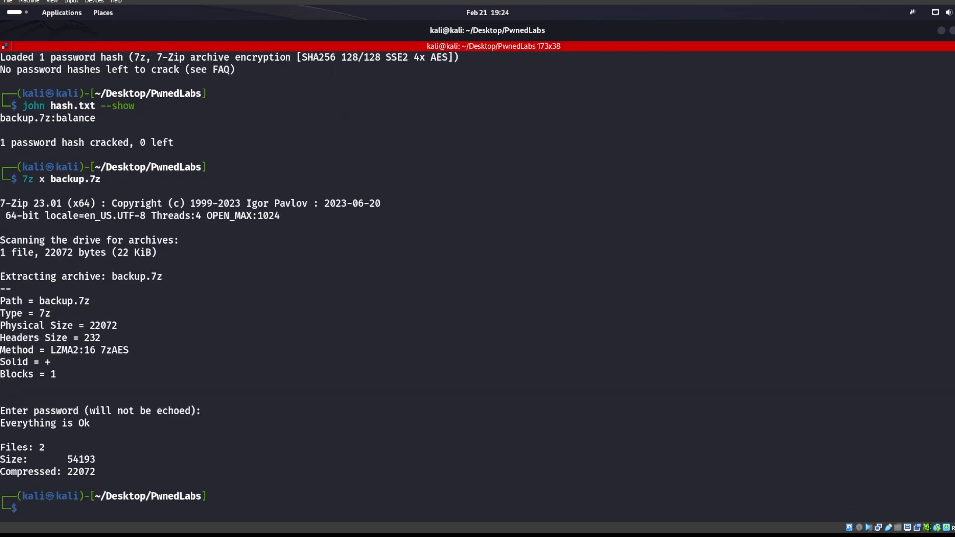
pyautogui.write('ls -la')
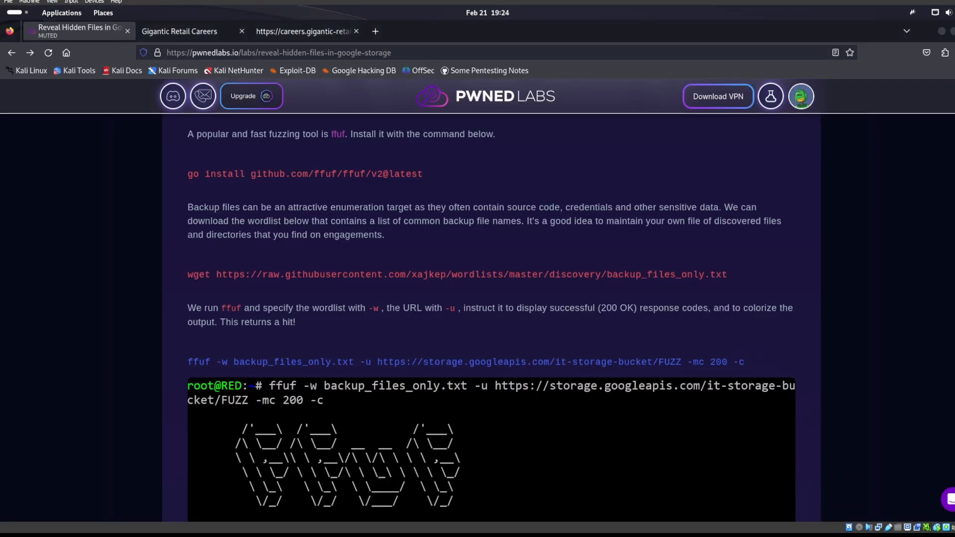
# Scroll the Pwned Labs lab page to show the entry point, Submit Flag form and Scenario
pyautogui.scroll(3)
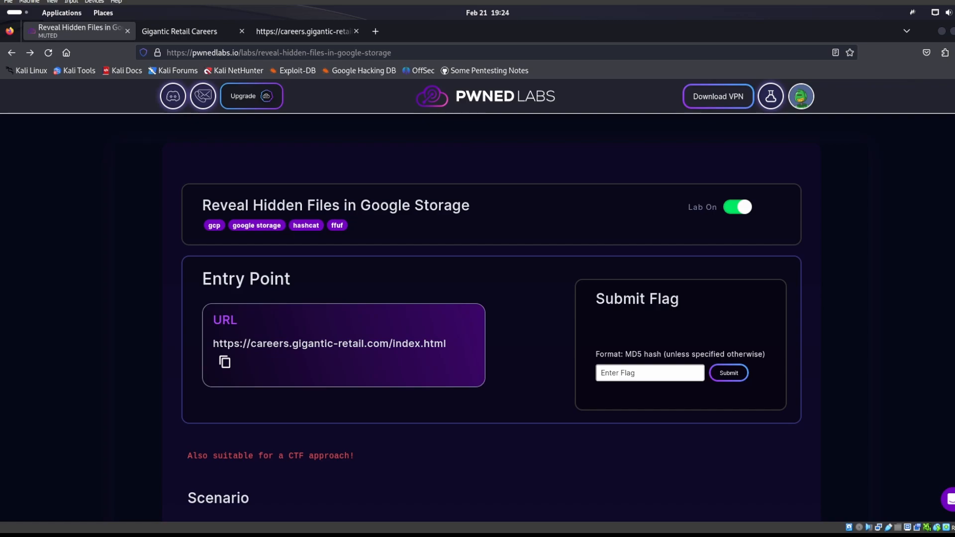
pyautogui.scroll(-3)
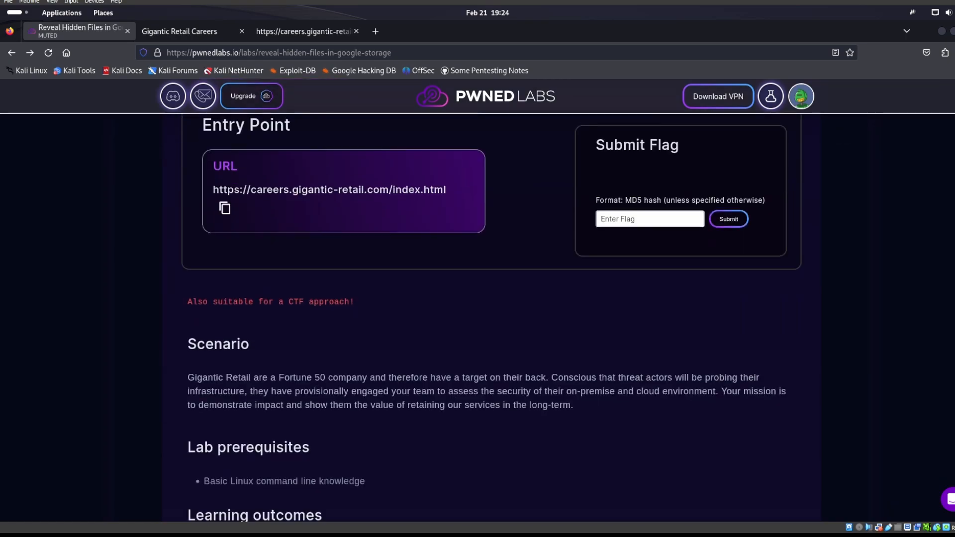
pyautogui.scroll(-3)
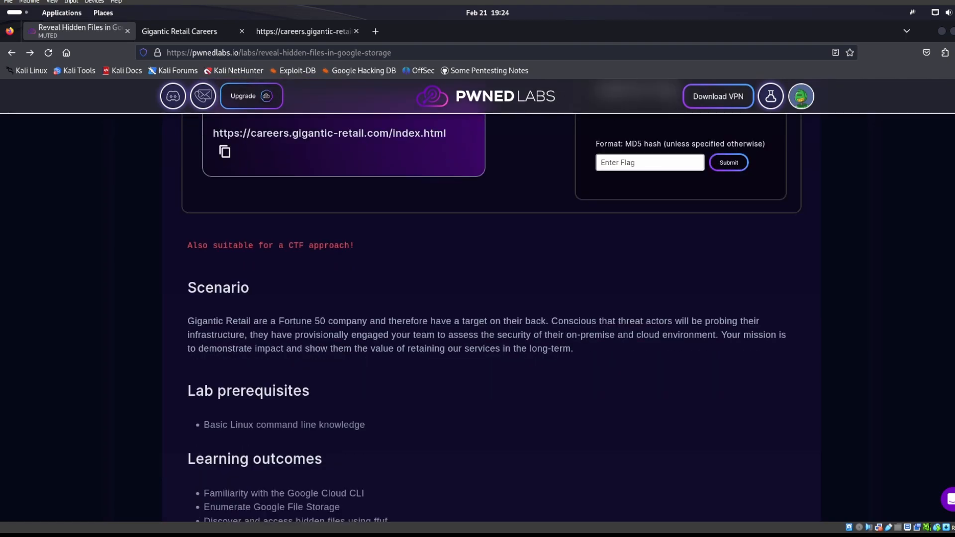